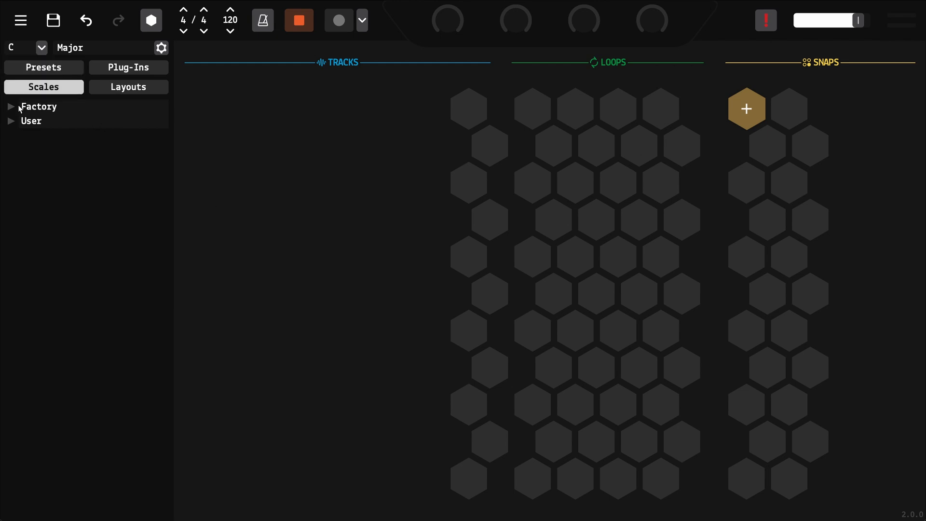
Edit the Factory 7-note C Major scale, adding tritone F# and removing the fifth G
left_click(11, 106)
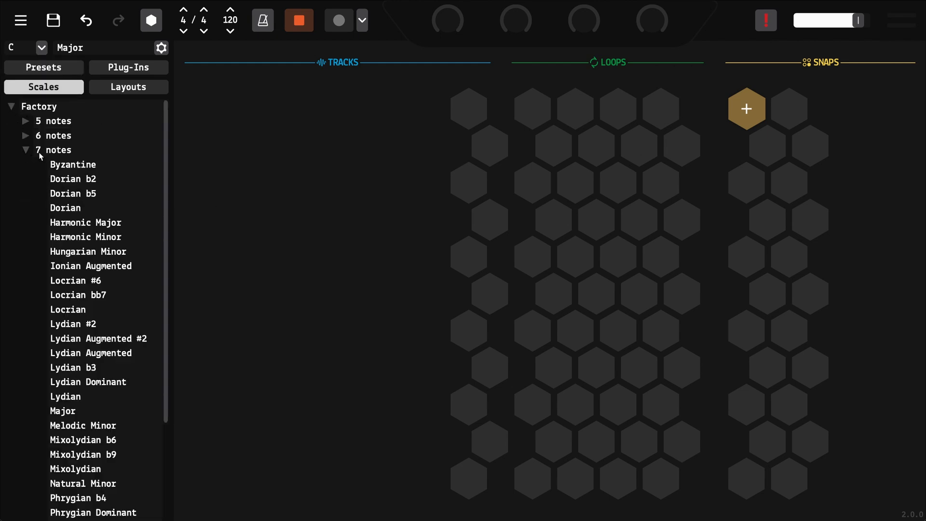
mouse_move(82, 256)
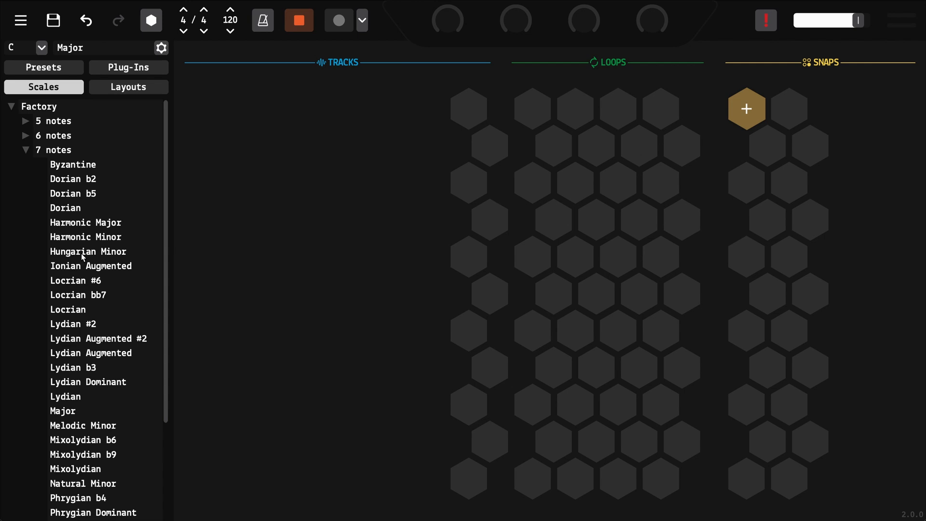
left_click(160, 48)
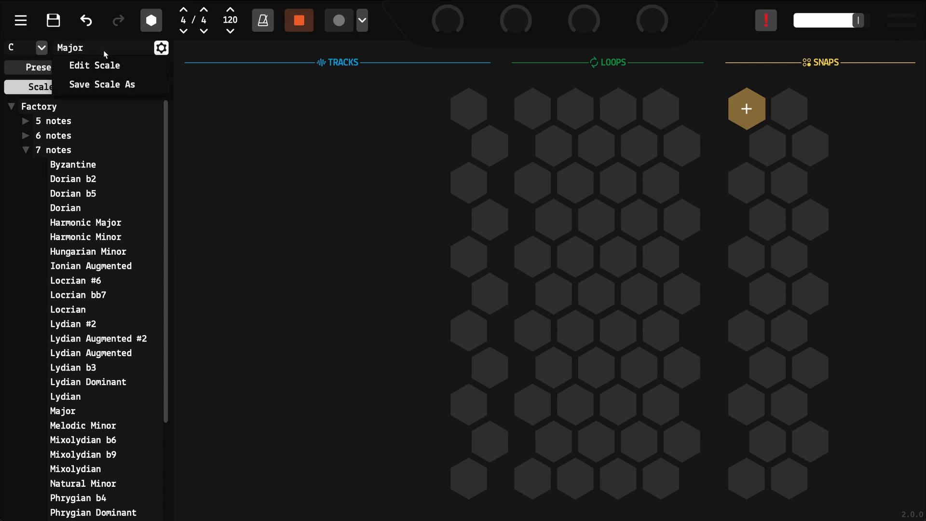
left_click(94, 66)
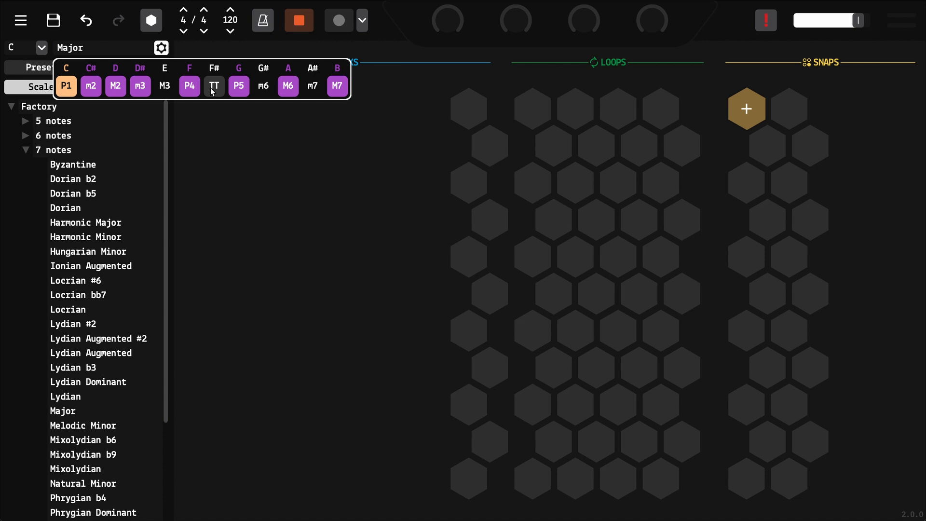
left_click(214, 86)
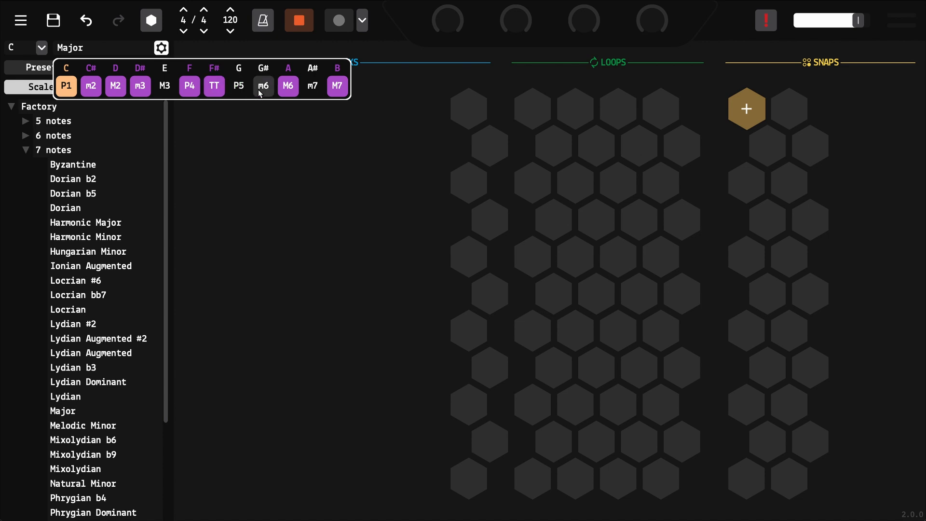
left_click(161, 48)
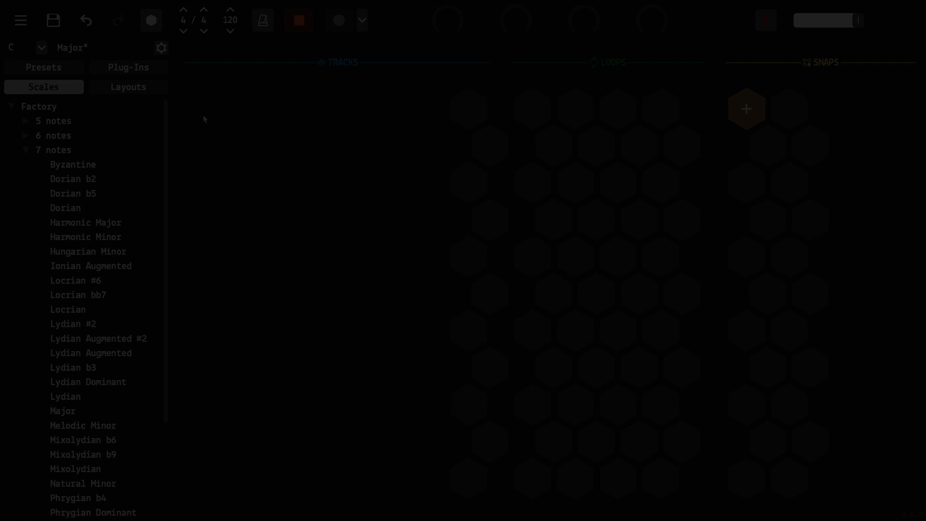
In Layouts, lower the isomorphic layout's left row interval from 4st to 3st
left_click(128, 87)
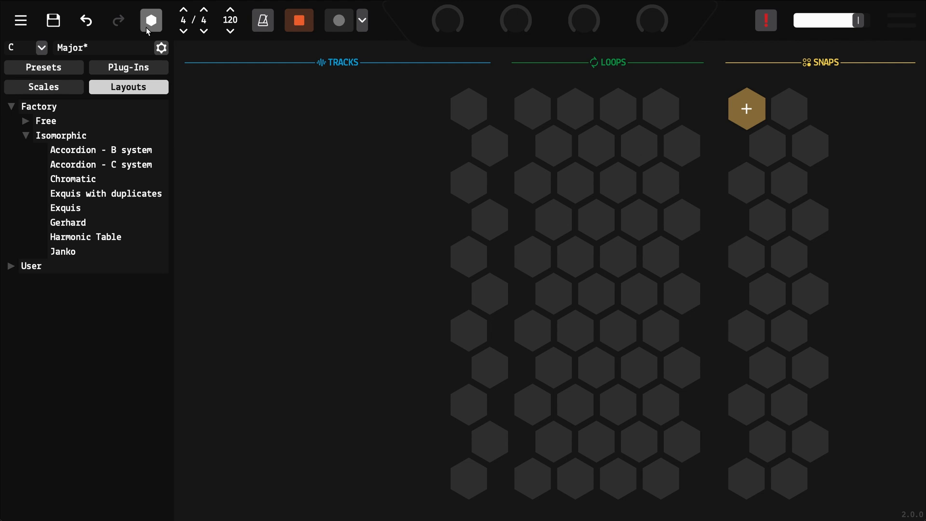
left_click(150, 20)
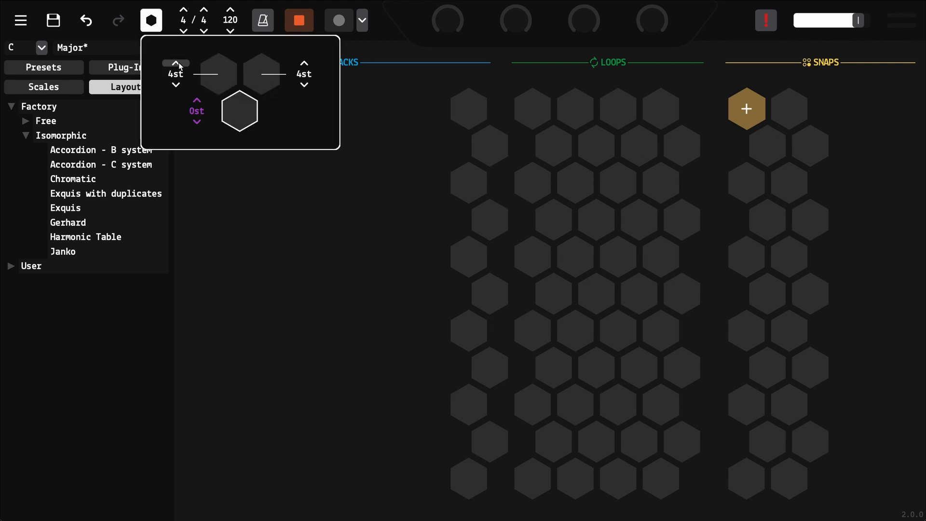
left_click(175, 84)
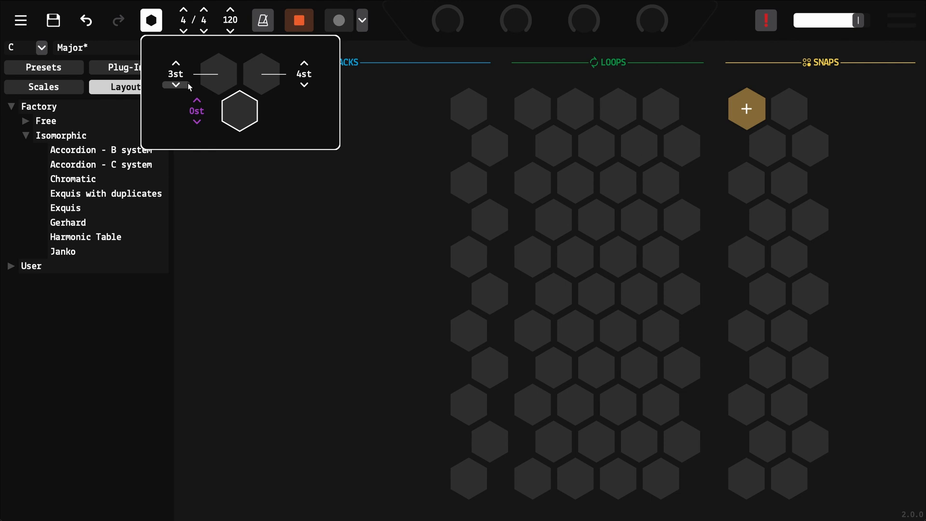
left_click(151, 20)
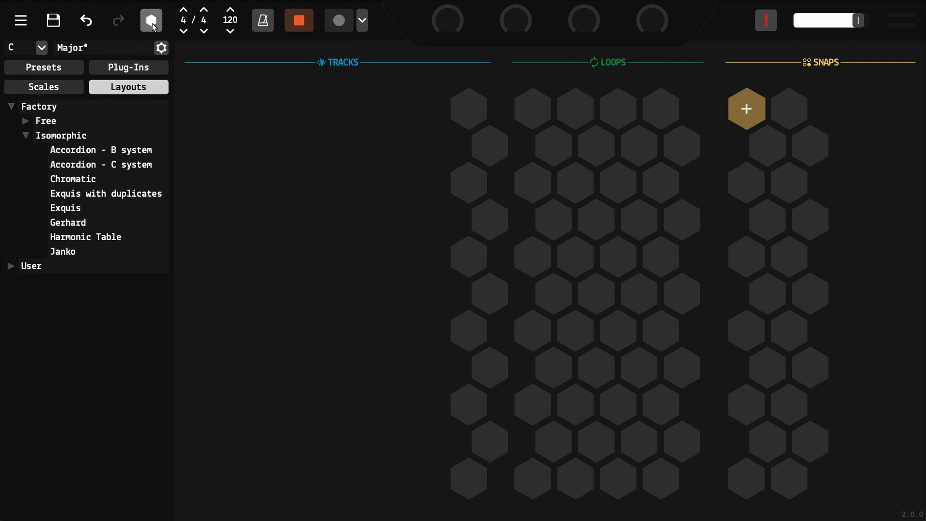
Assign the orange swatch to the A 57 pad in the layout editor
left_click(150, 20)
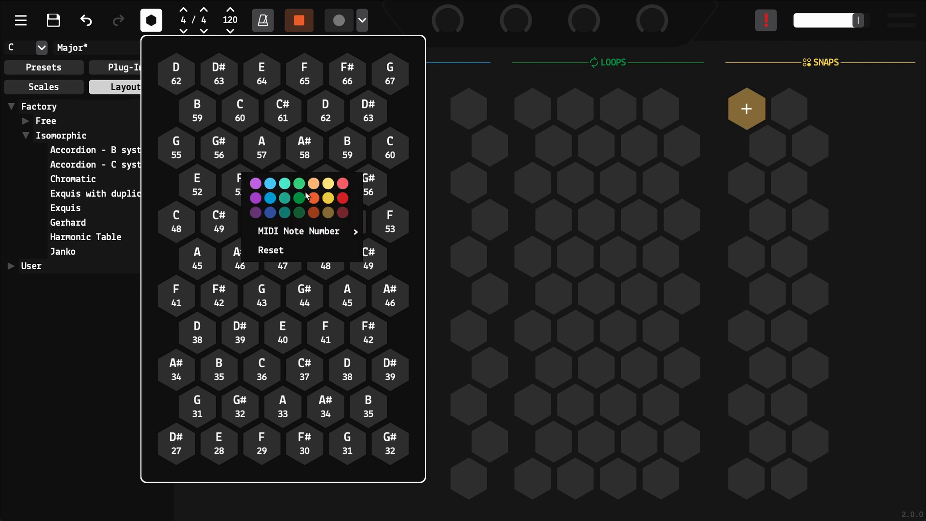
left_click(301, 231)
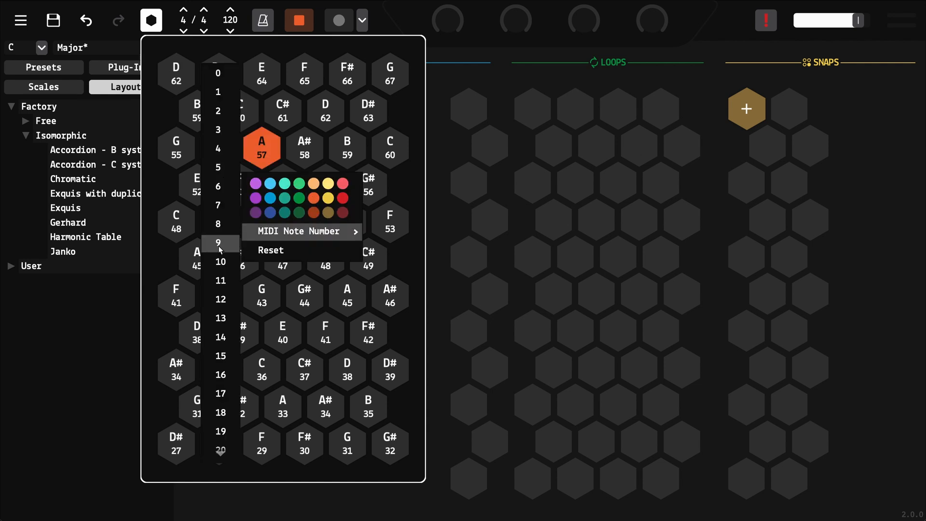
scroll("down", 3)
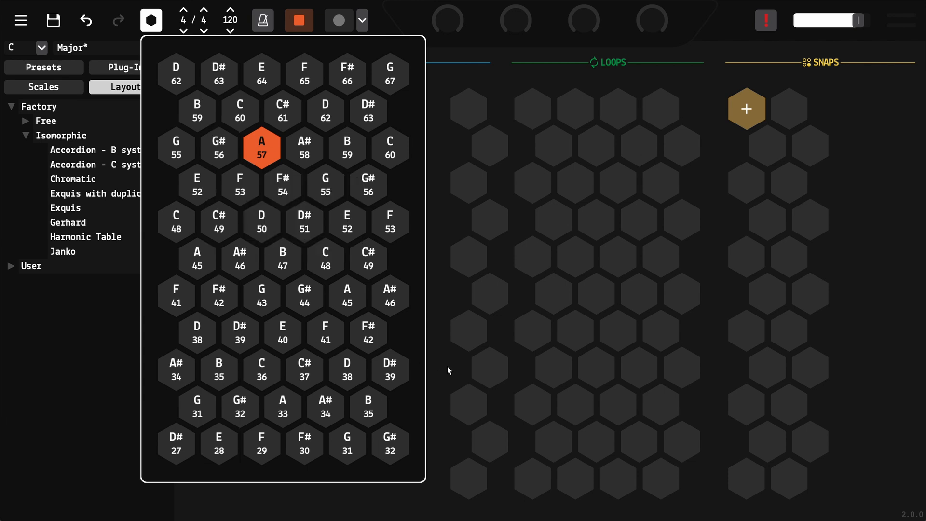
left_click(151, 20)
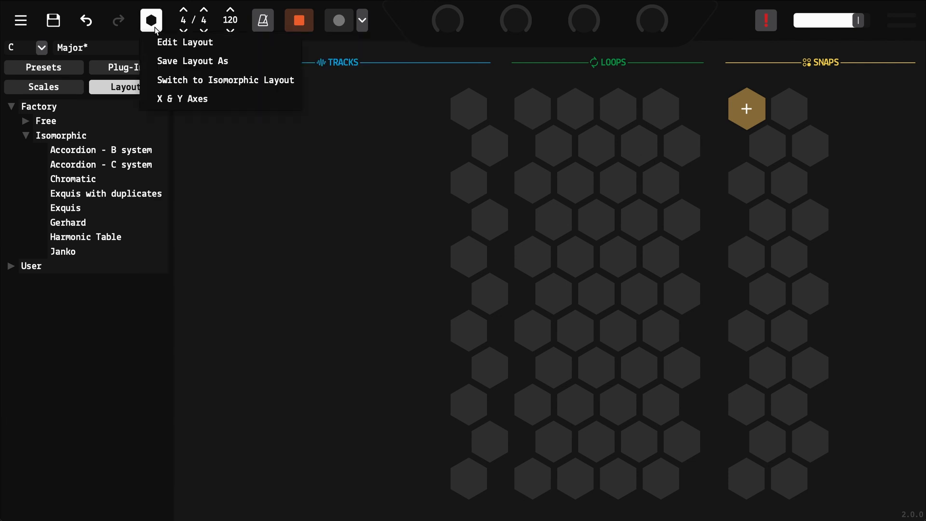
Review the X/Y axis settings, then bring up options for the Exquis layout
left_click(182, 98)
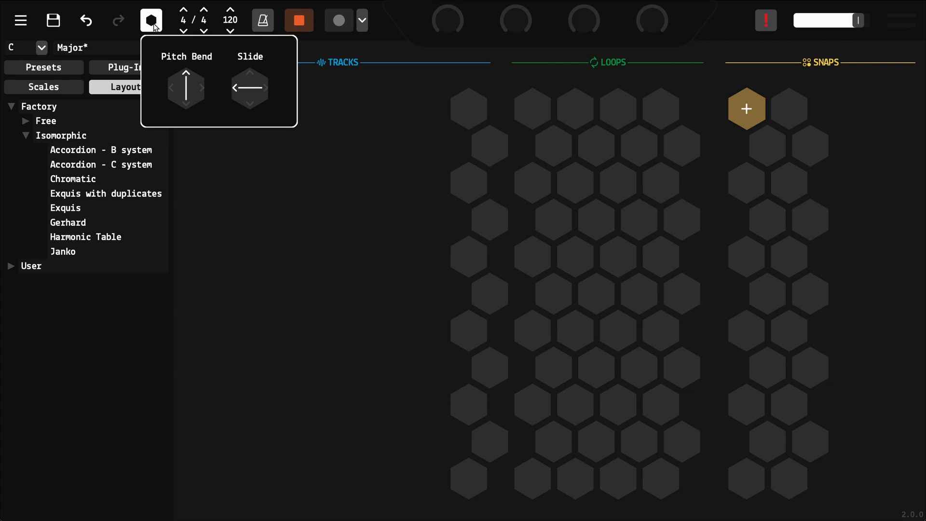
left_click(151, 20)
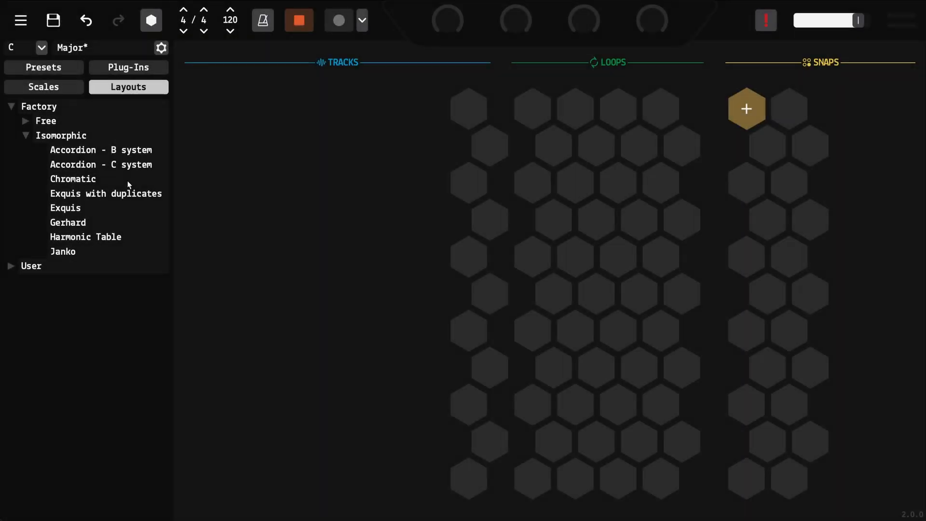
right_click(65, 208)
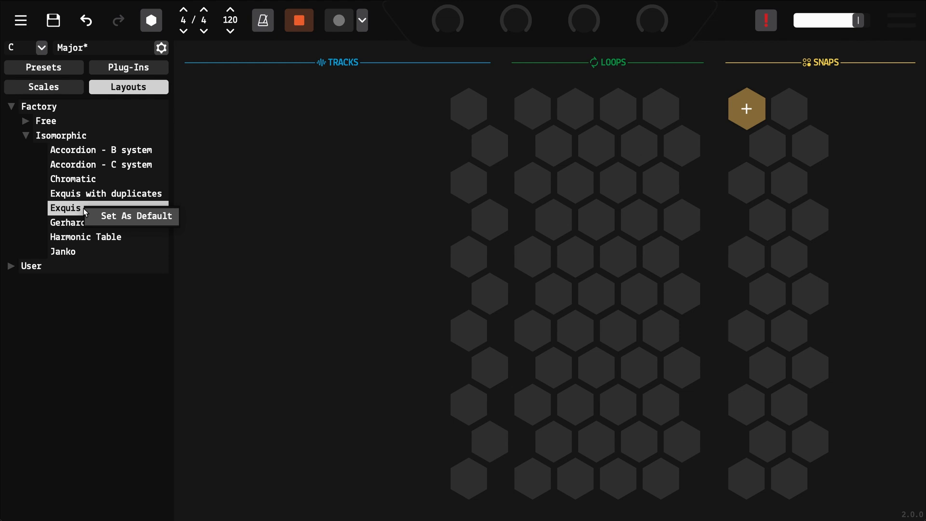
mouse_move(125, 226)
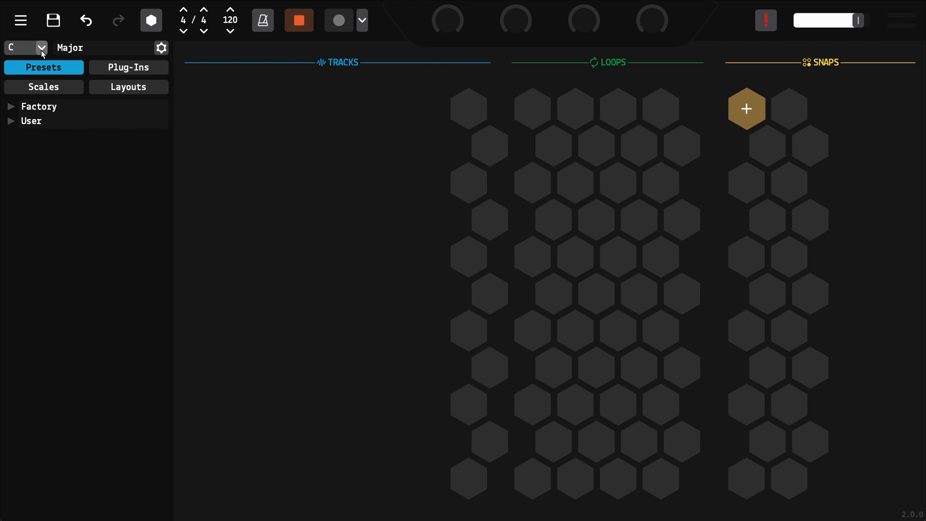
In Sensitivity Curves, raise the Pressure end point and make Pitch Bend rise more gently
left_click(20, 20)
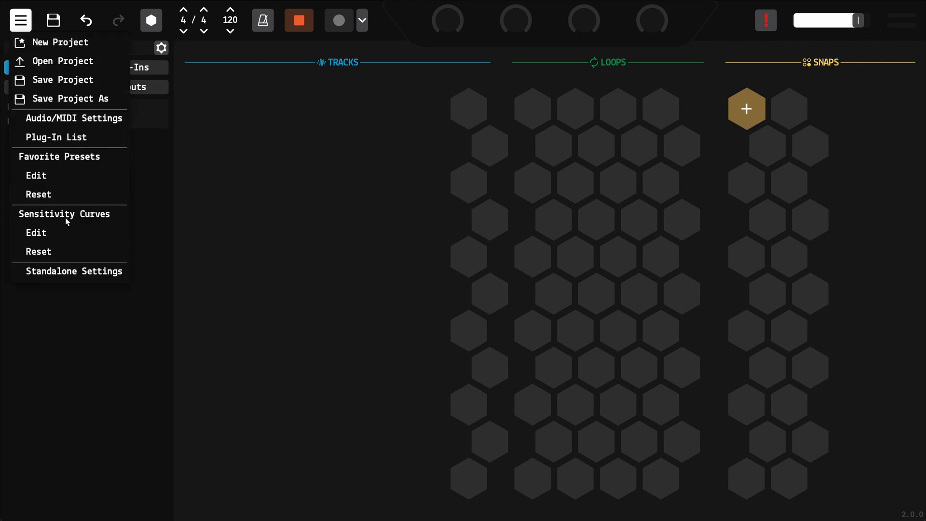
left_click(35, 232)
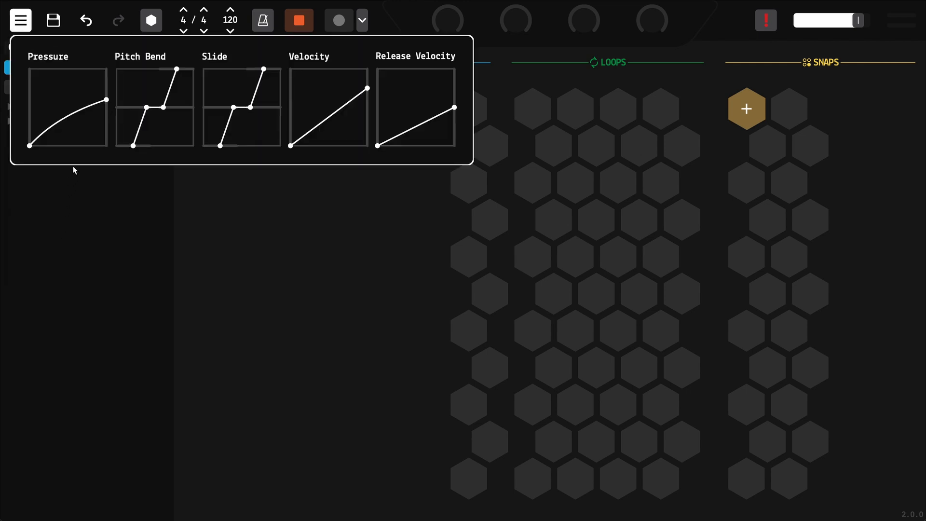
left_click_drag(107, 99, 107, 86)
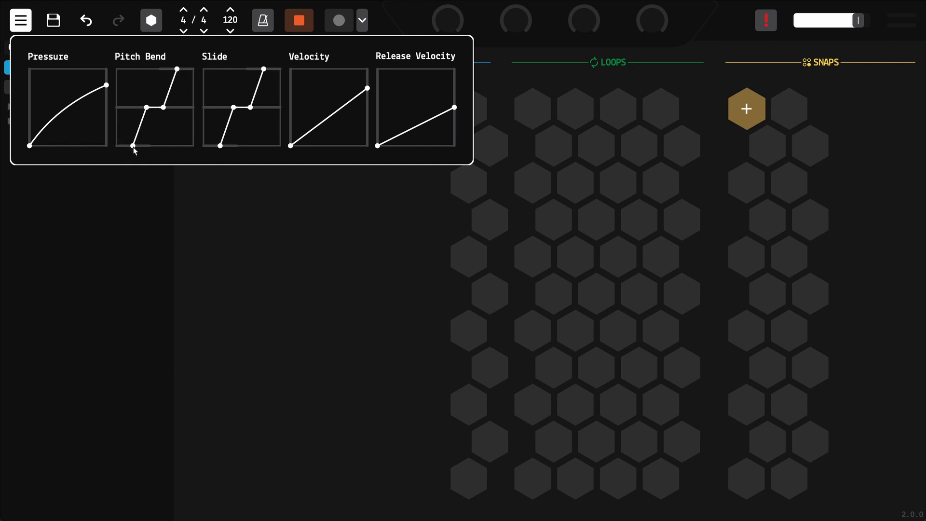
left_click_drag(134, 147, 119, 144)
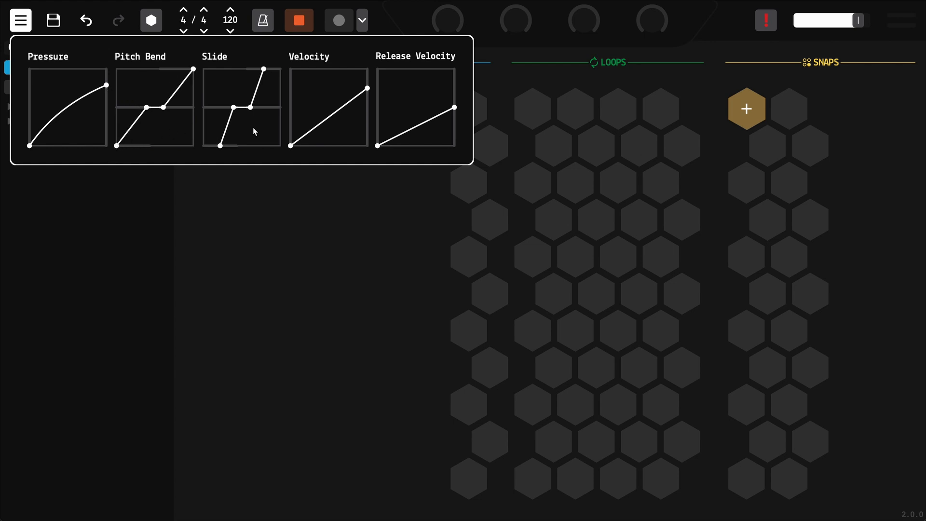
mouse_move(274, 189)
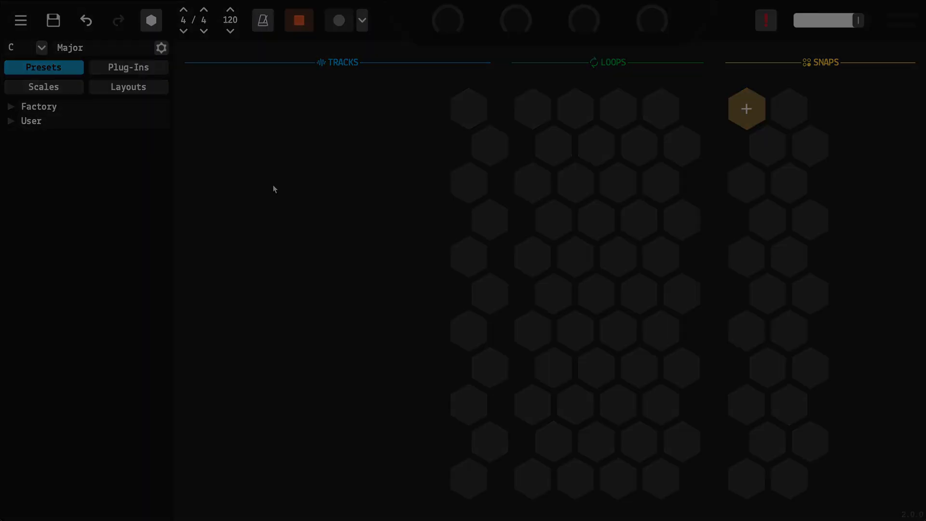
In Standalone Settings, put the Byzantine scale into scale slot 16
left_click(20, 20)
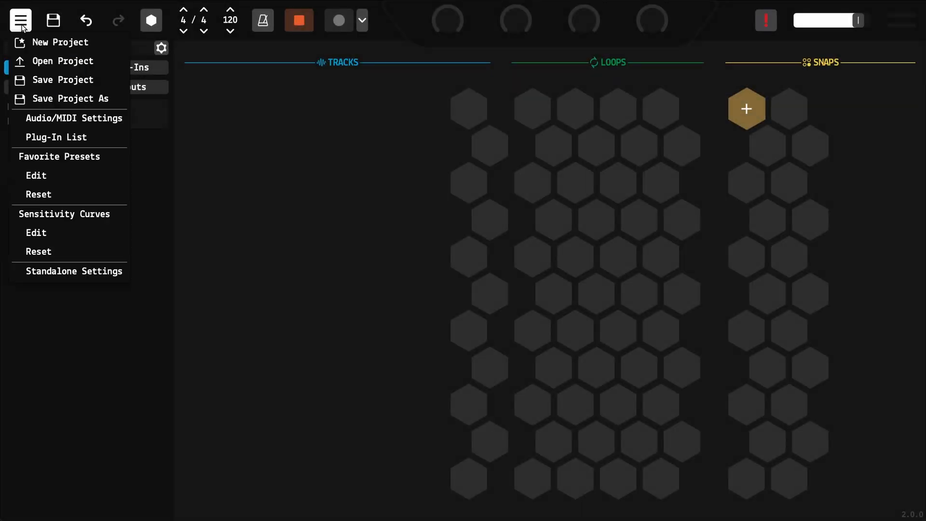
mouse_move(56, 278)
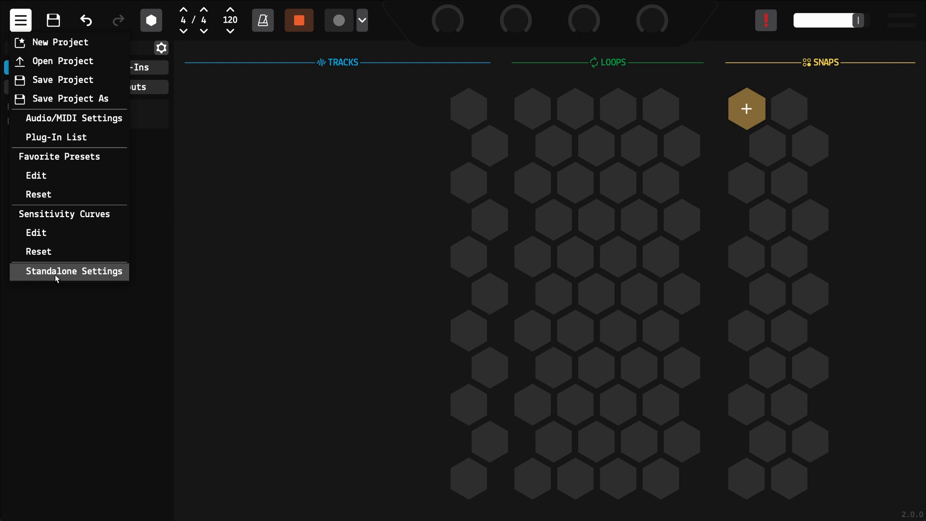
left_click(74, 271)
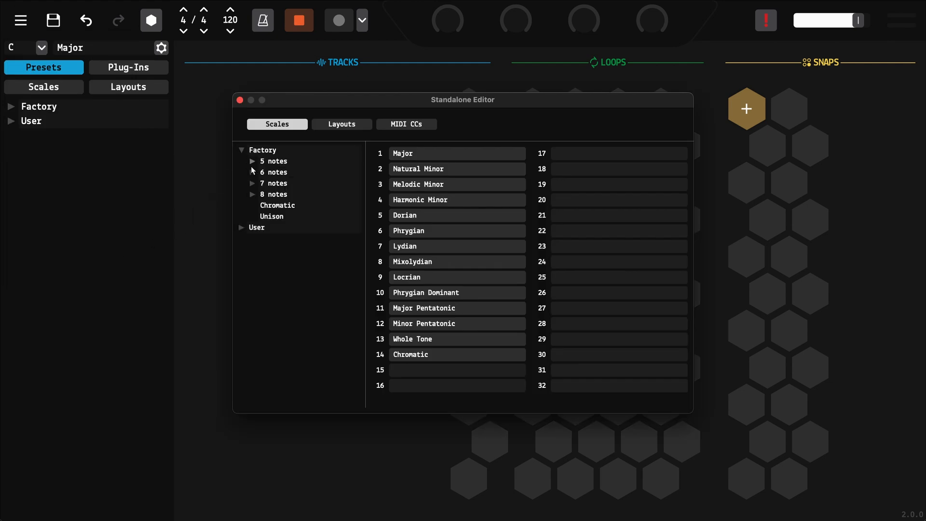
left_click(253, 184)
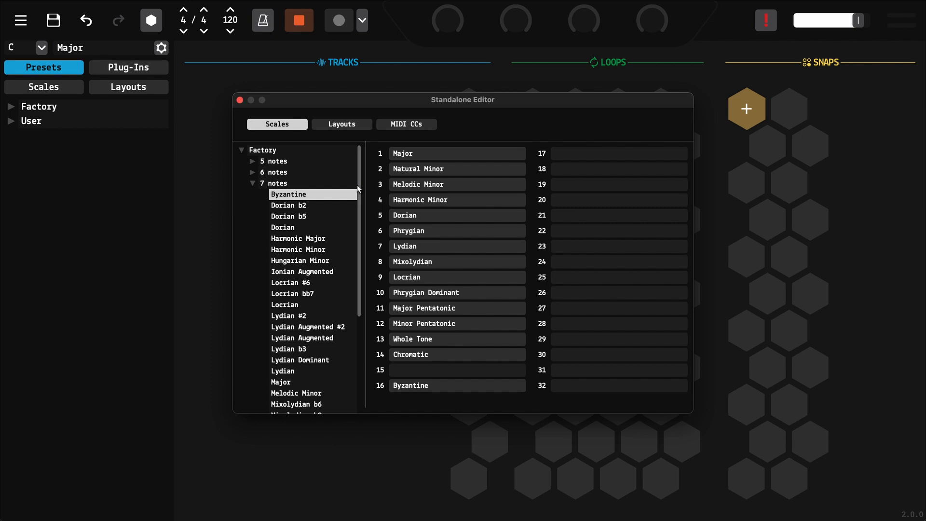
Put Gen. MIDI Perc. (35-81) into layout slot 4, check MIDI CCs, and close
left_click(342, 124)
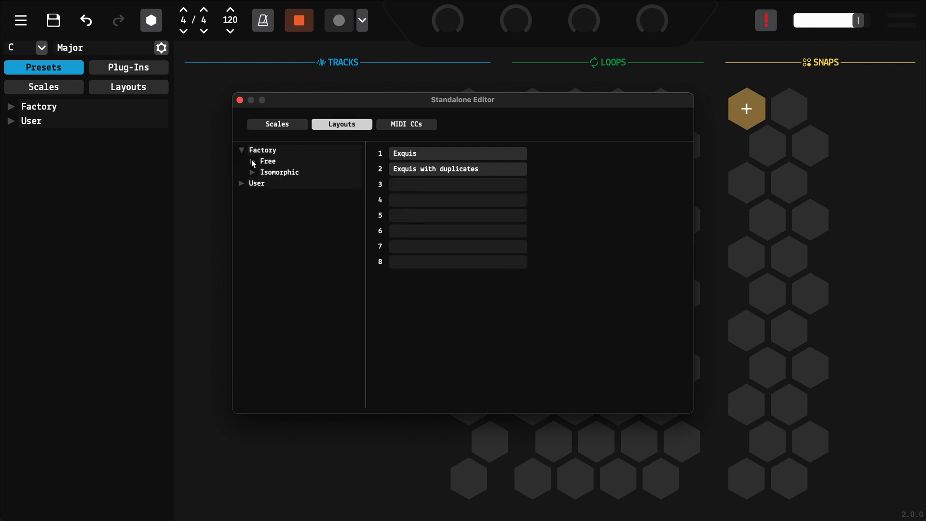
left_click(252, 161)
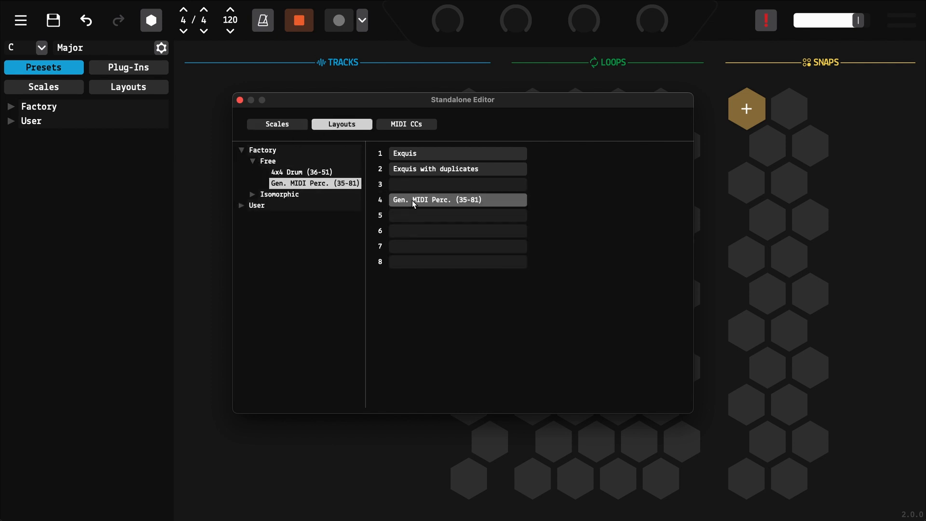
left_click(406, 124)
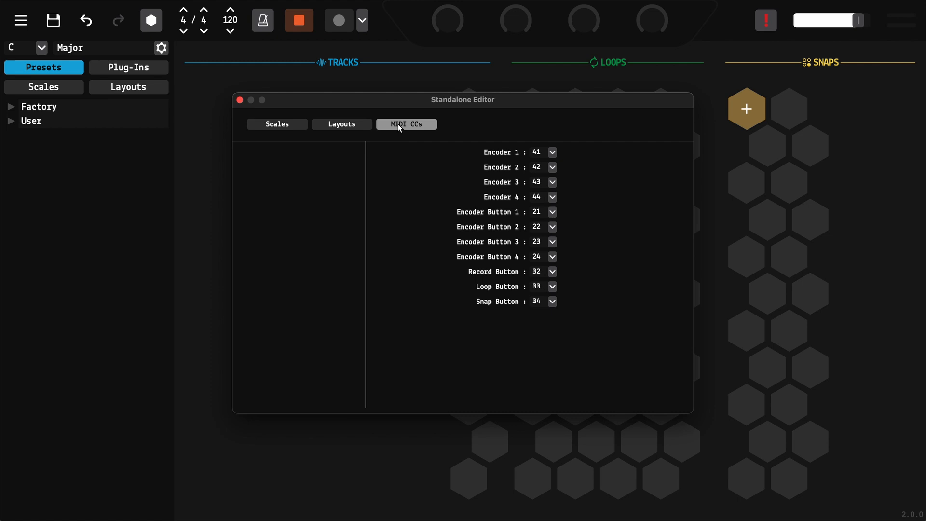
mouse_move(552, 316)
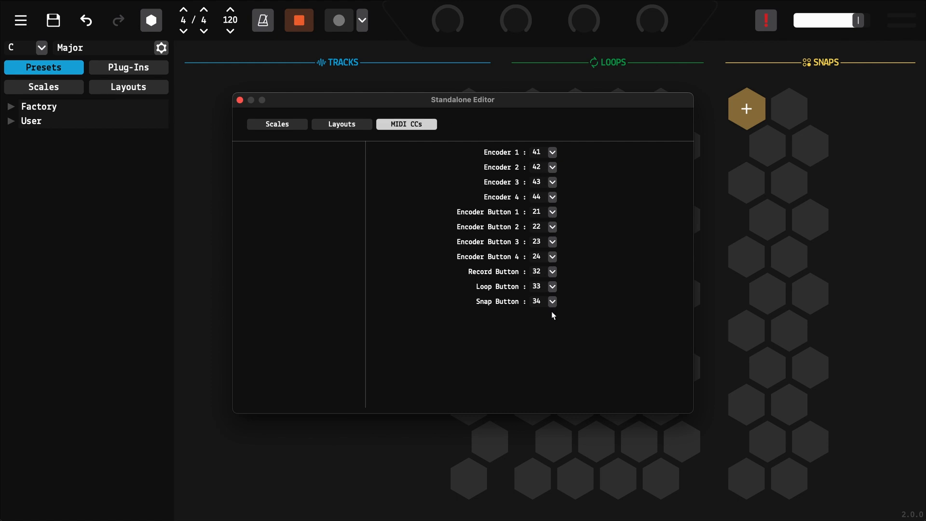
left_click(239, 100)
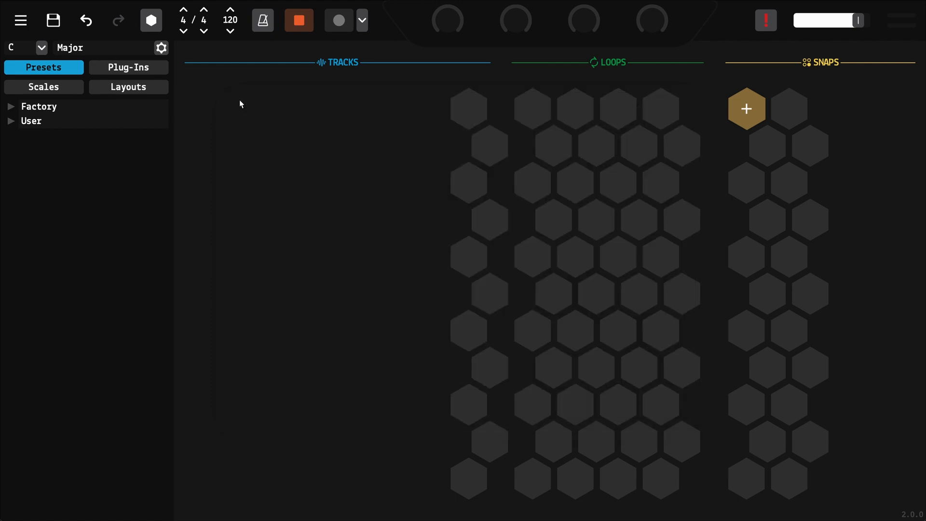